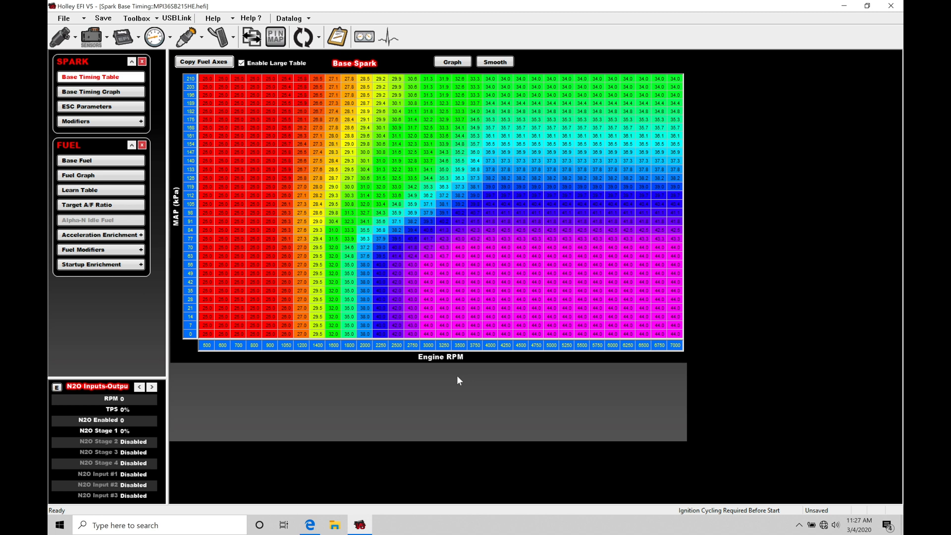
{"action": "mouse_move", "coordinate": [306, 195]}
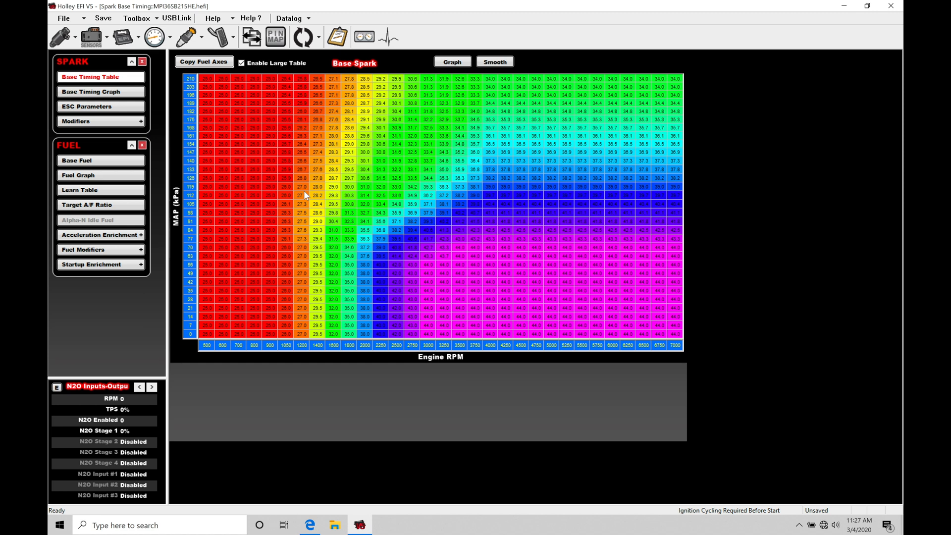
Import Base Config Blank.nitrous from the Nitrous folder into the calibration.
{"action": "left_click", "coordinate": [137, 18]}
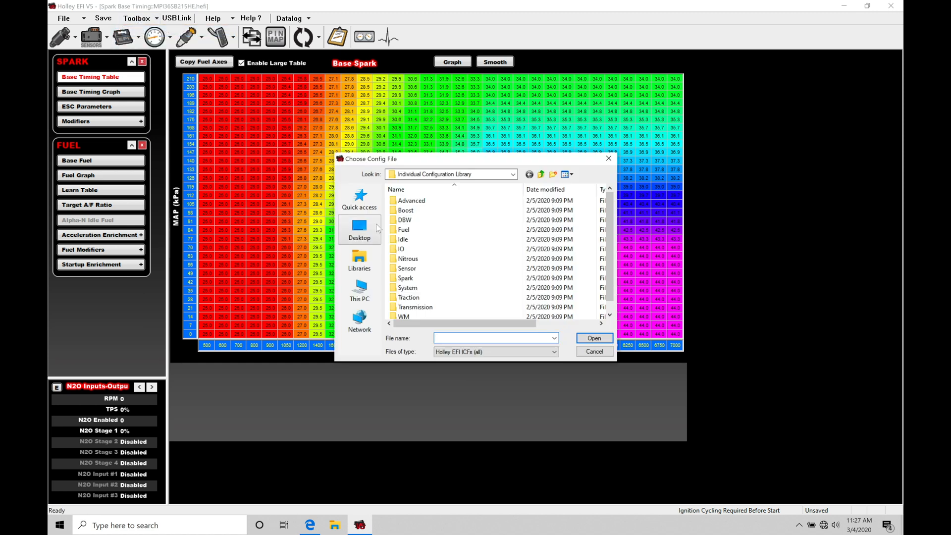
{"action": "mouse_move", "coordinate": [408, 259]}
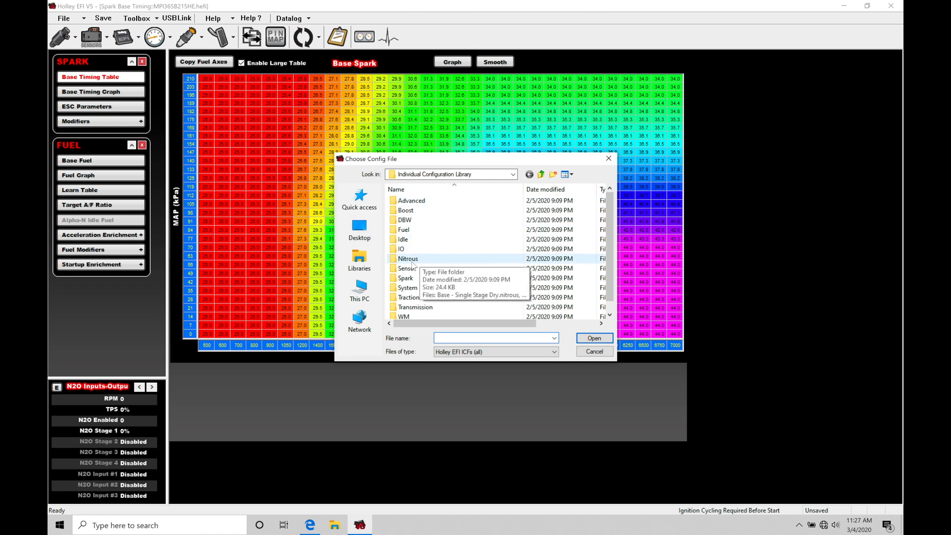
{"action": "double_click", "coordinate": [408, 258]}
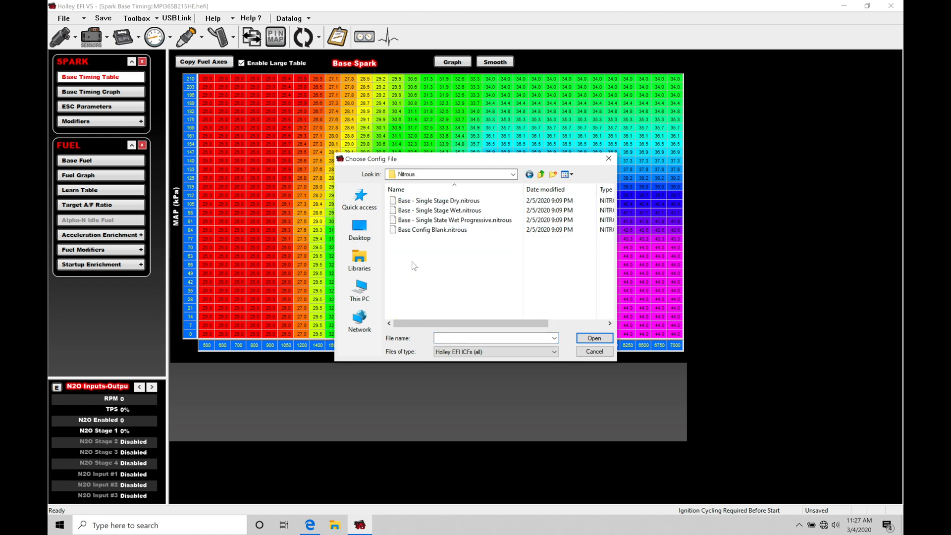
{"action": "left_click", "coordinate": [438, 200]}
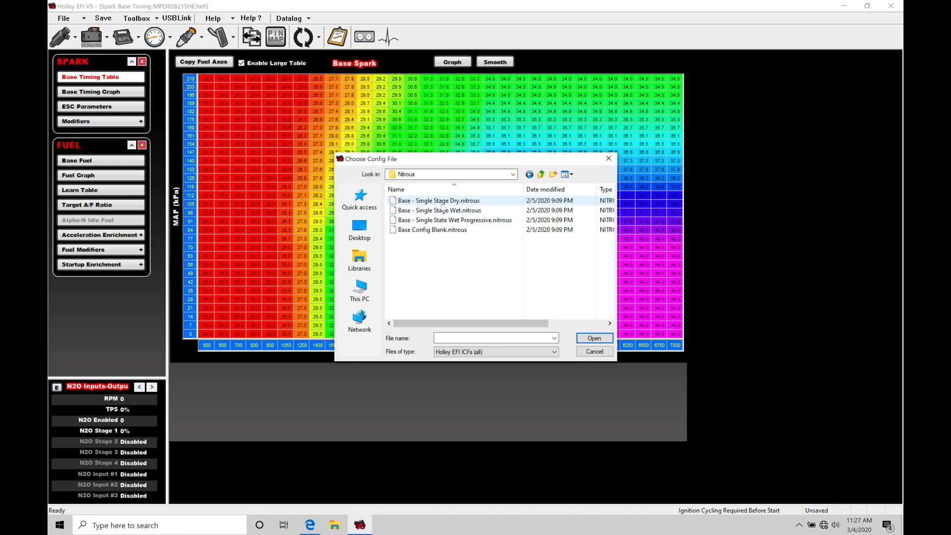
{"action": "left_click", "coordinate": [439, 210]}
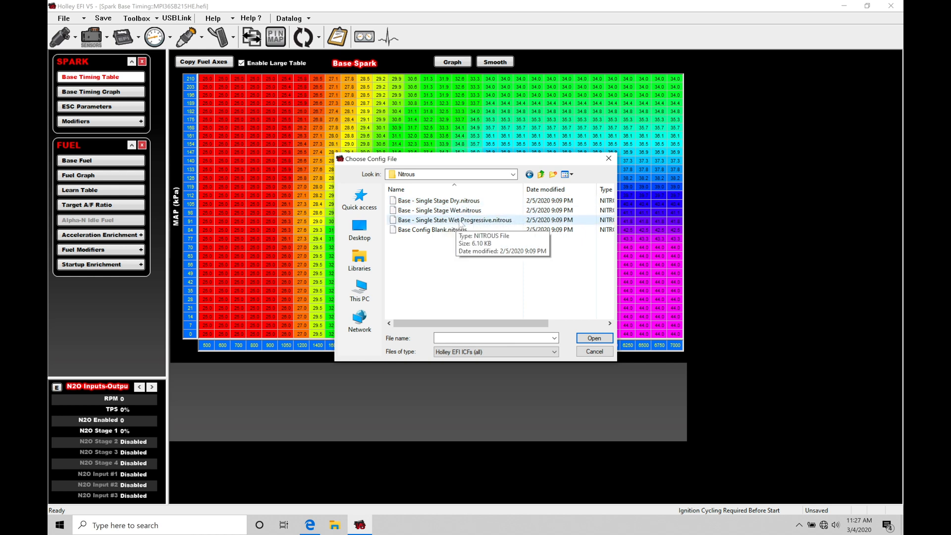
{"action": "left_click", "coordinate": [432, 229]}
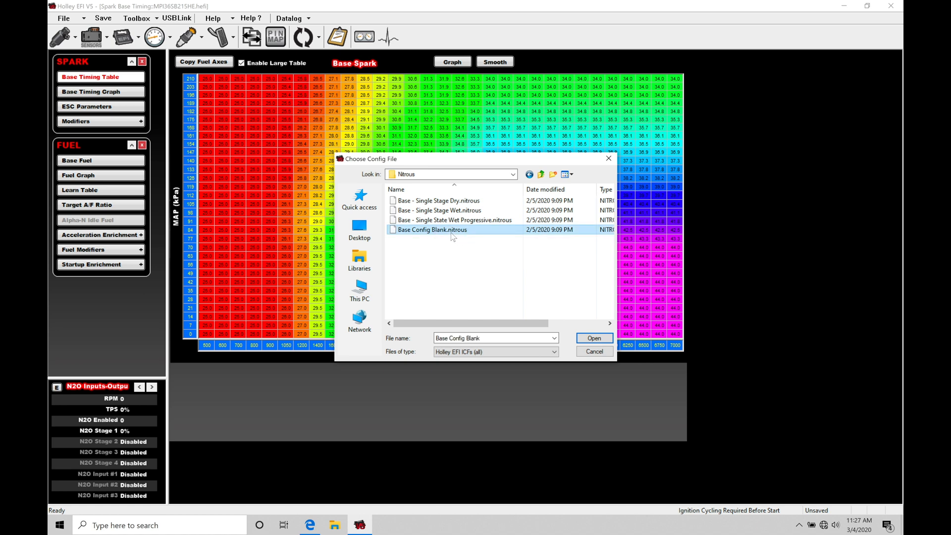
{"action": "mouse_move", "coordinate": [432, 229]}
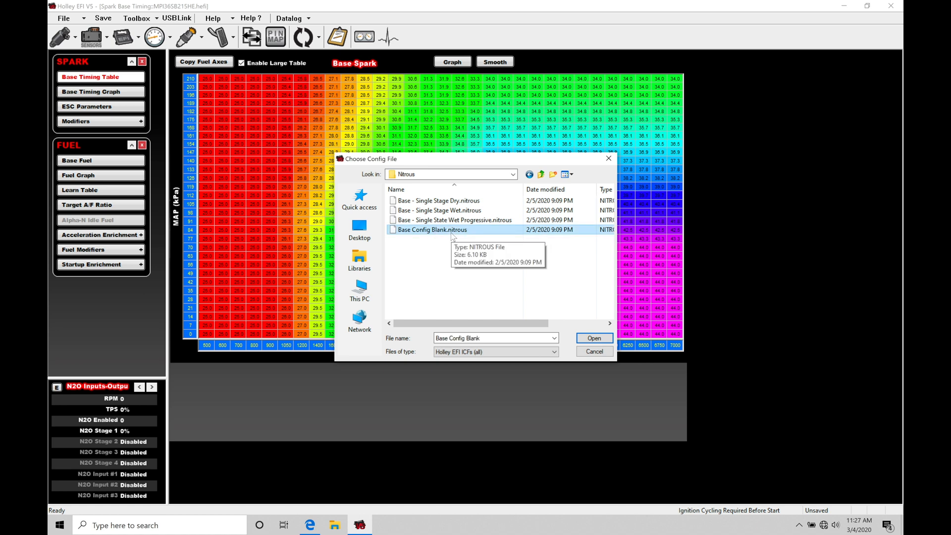
{"action": "mouse_move", "coordinate": [518, 322]}
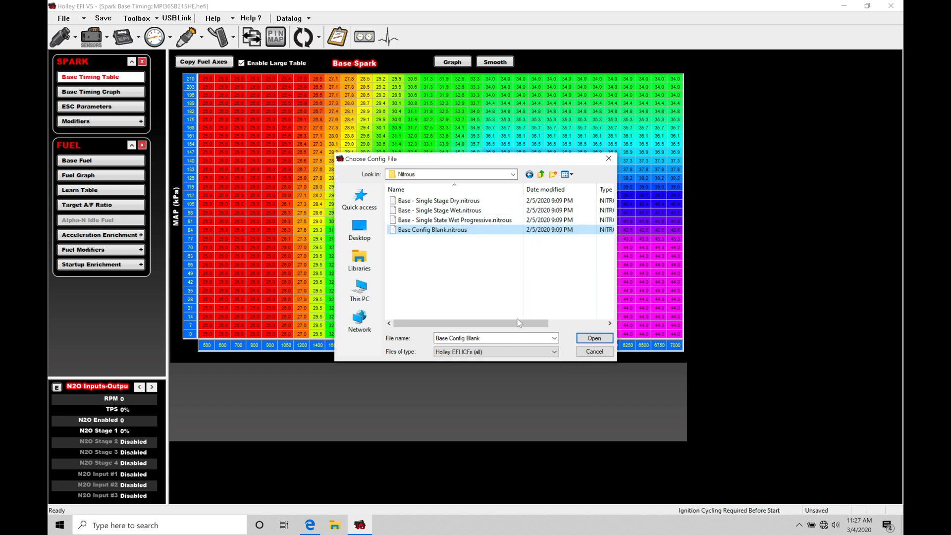
{"action": "left_click", "coordinate": [594, 351]}
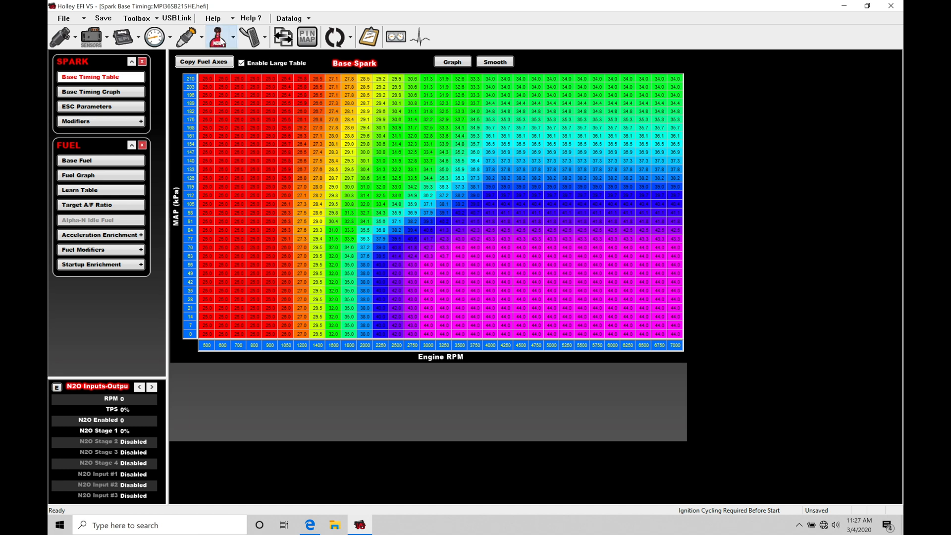
{"action": "mouse_move", "coordinate": [220, 38]}
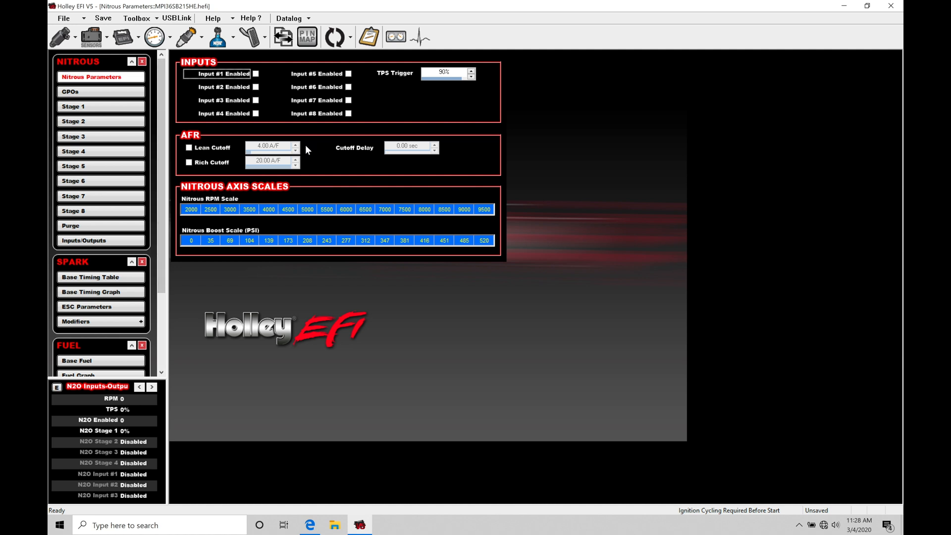
{"action": "mouse_move", "coordinate": [120, 94]}
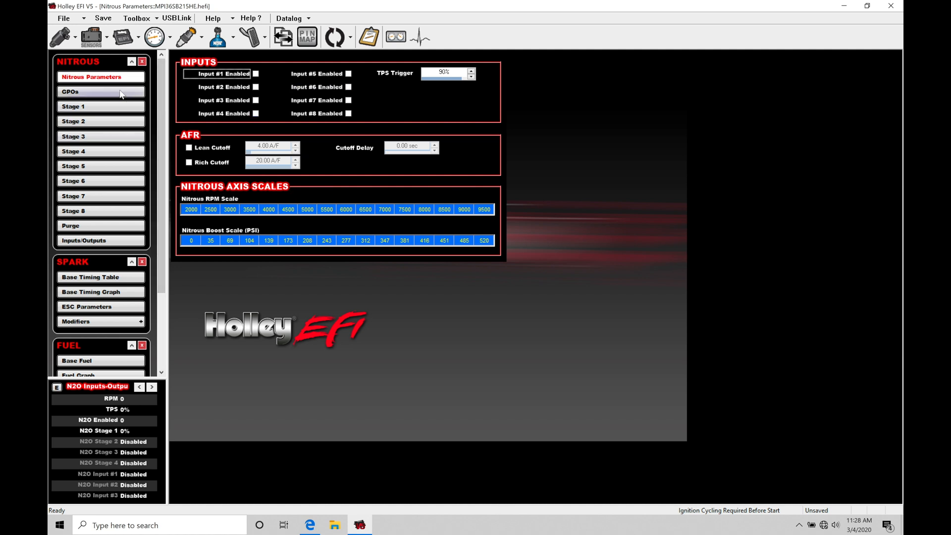
Look through the nitrous GPOs, Stage 1 Setup and Purge Setup pages.
{"action": "left_click", "coordinate": [71, 92]}
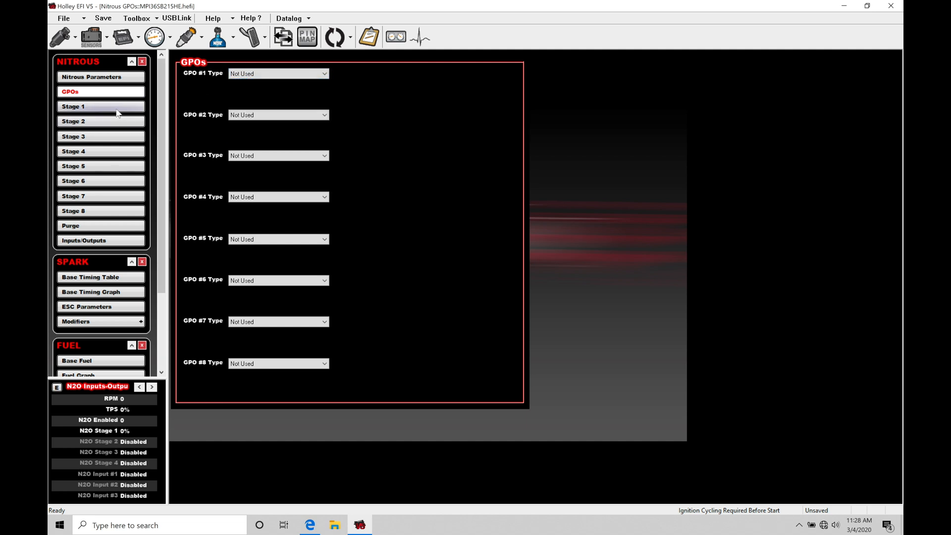
{"action": "left_click", "coordinate": [101, 106]}
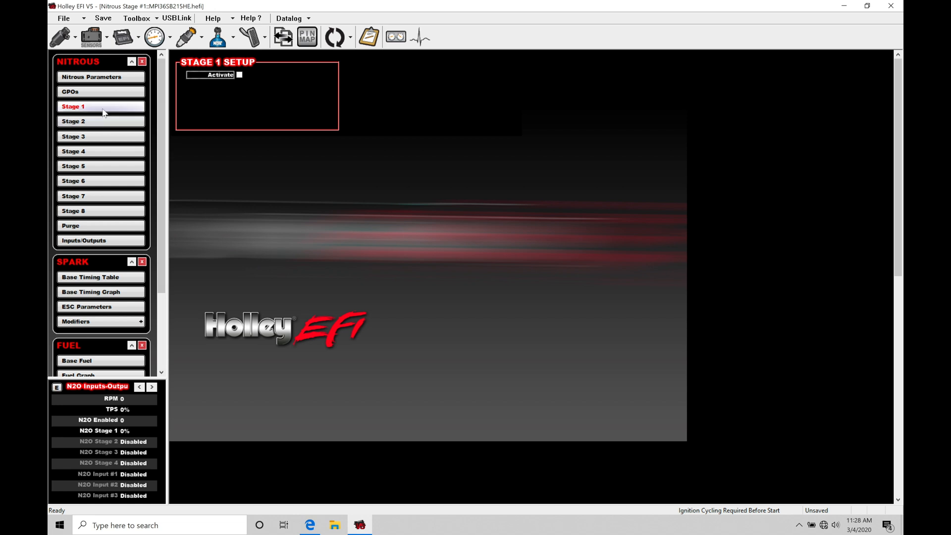
{"action": "mouse_move", "coordinate": [103, 138]}
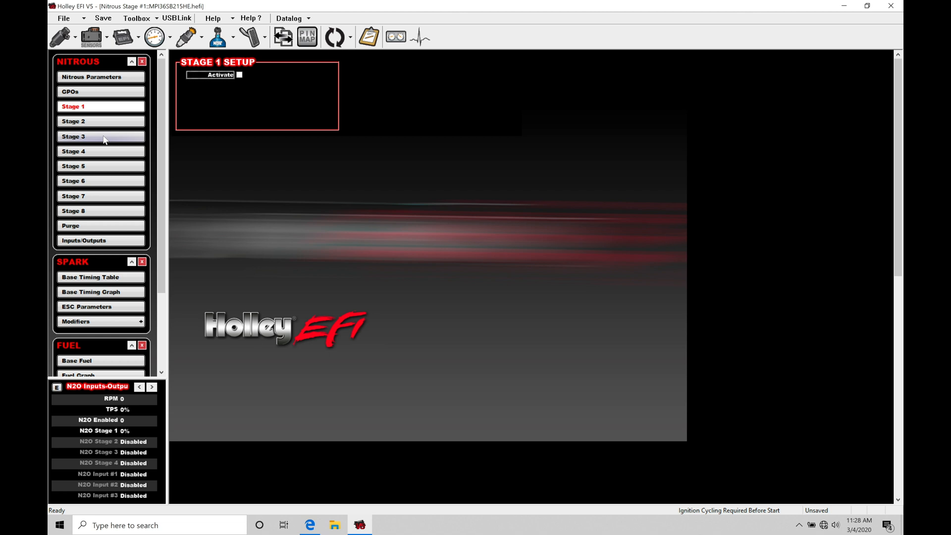
{"action": "left_click", "coordinate": [70, 226]}
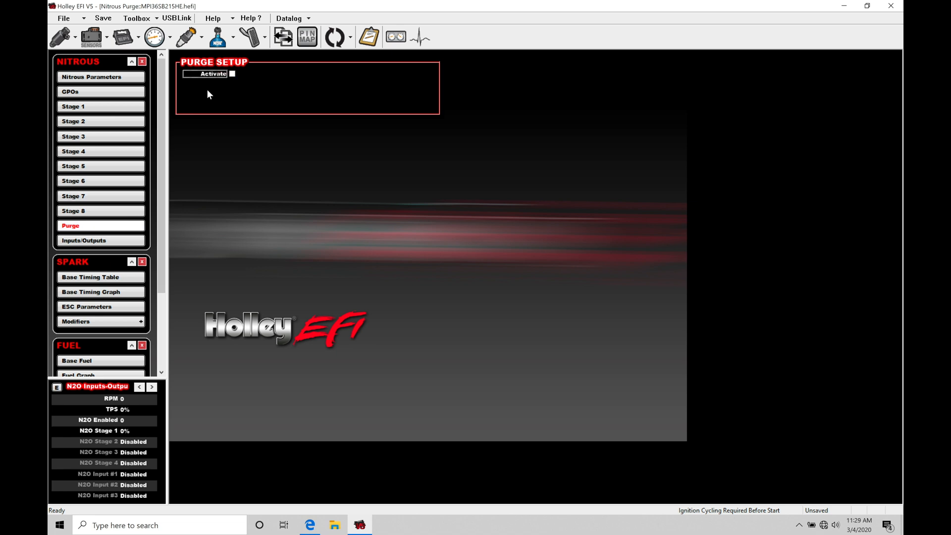
{"action": "mouse_move", "coordinate": [133, 254]}
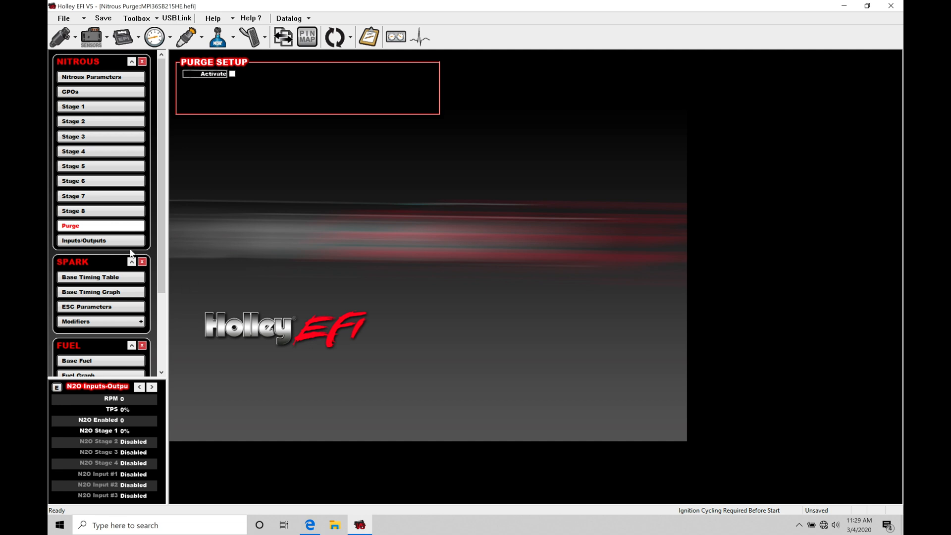
View the nitrous Inputs/Outputs and Nitrous Parameters pages, then return to Stage 1 Setup.
{"action": "left_click", "coordinate": [84, 240]}
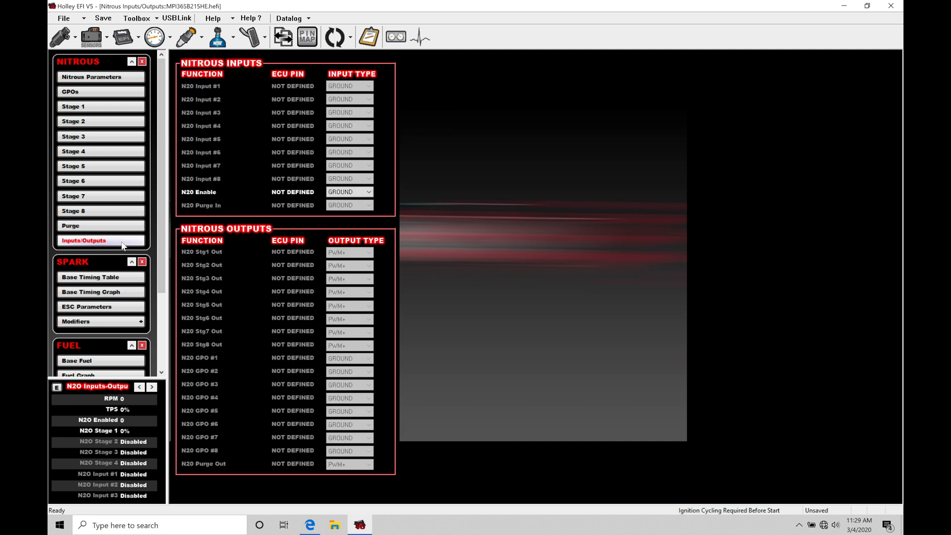
{"action": "left_click", "coordinate": [91, 77]}
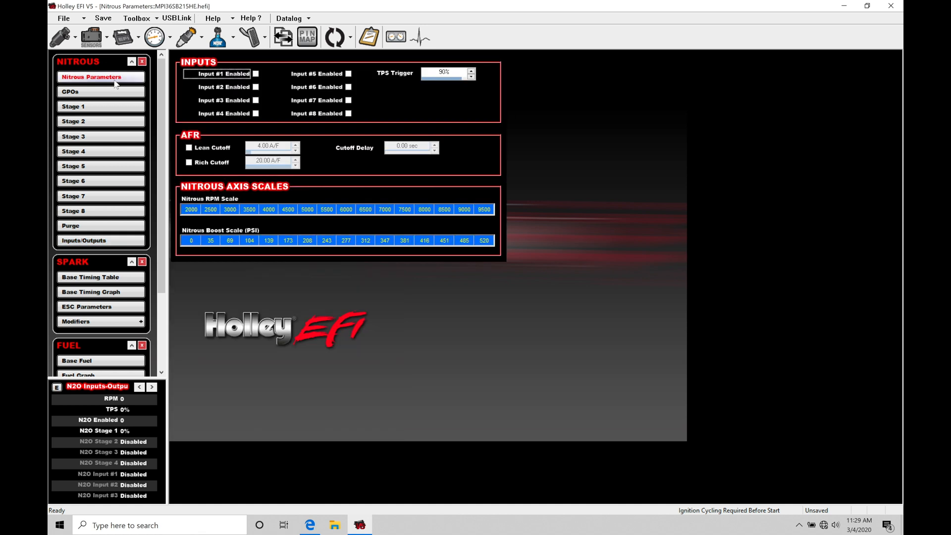
{"action": "left_click", "coordinate": [73, 106]}
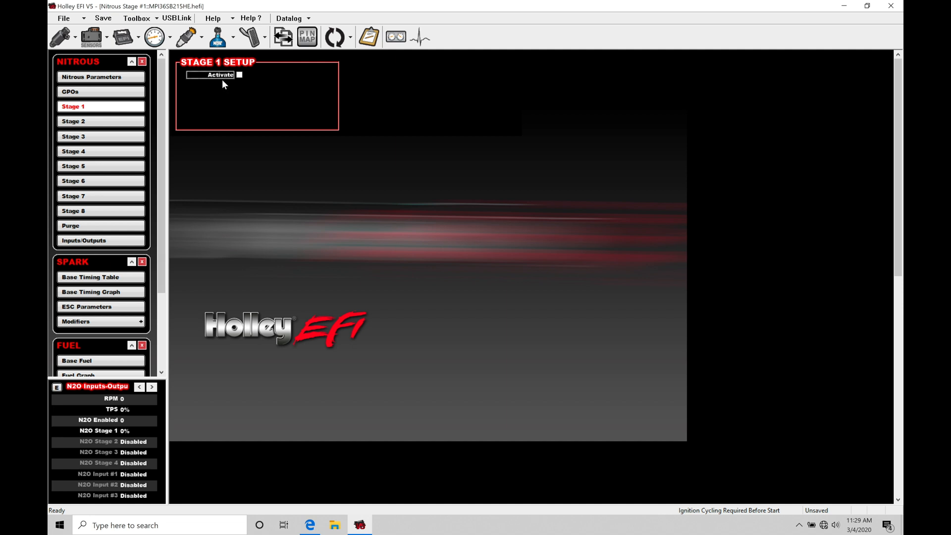
Tick Activate on Stage 1 Setup to reveal timing retard, inputs and closed loop settings.
{"action": "left_click", "coordinate": [239, 75]}
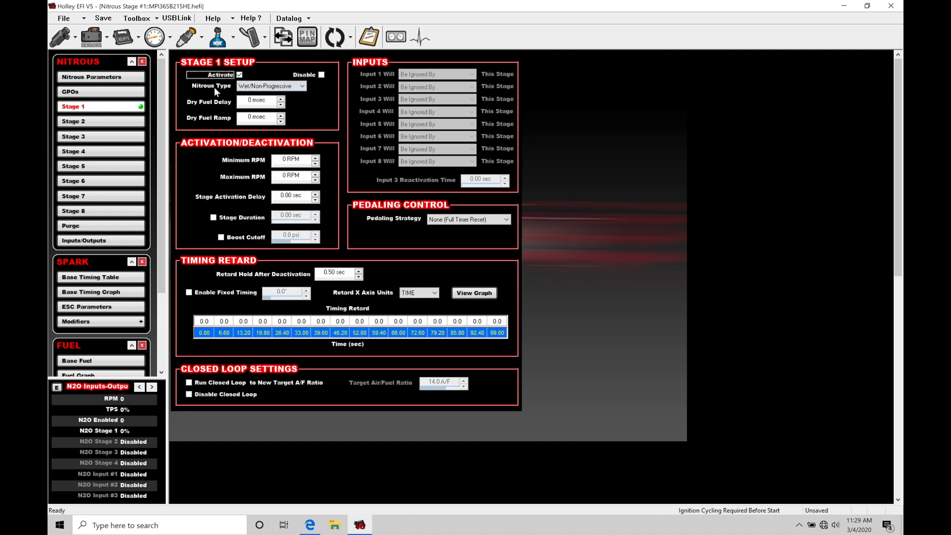
{"action": "mouse_move", "coordinate": [224, 97]}
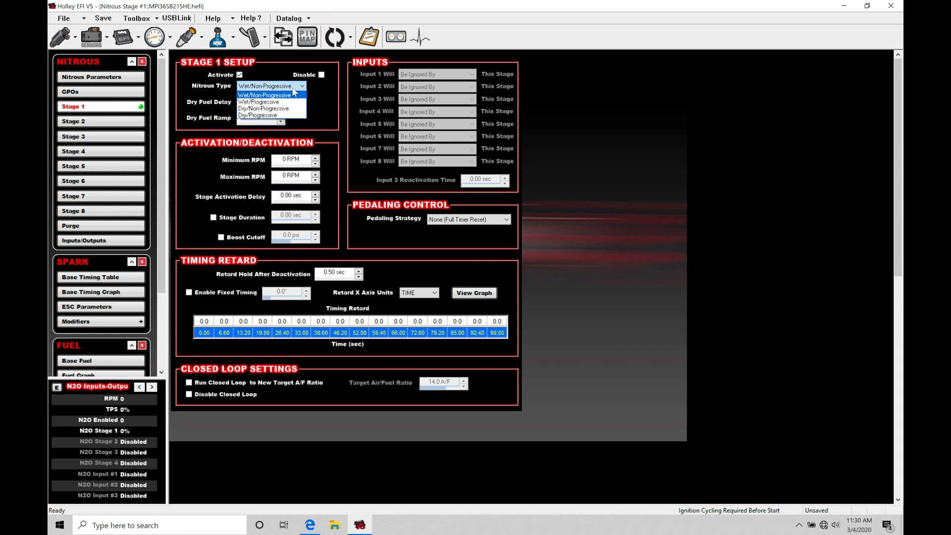
{"action": "mouse_move", "coordinate": [267, 108]}
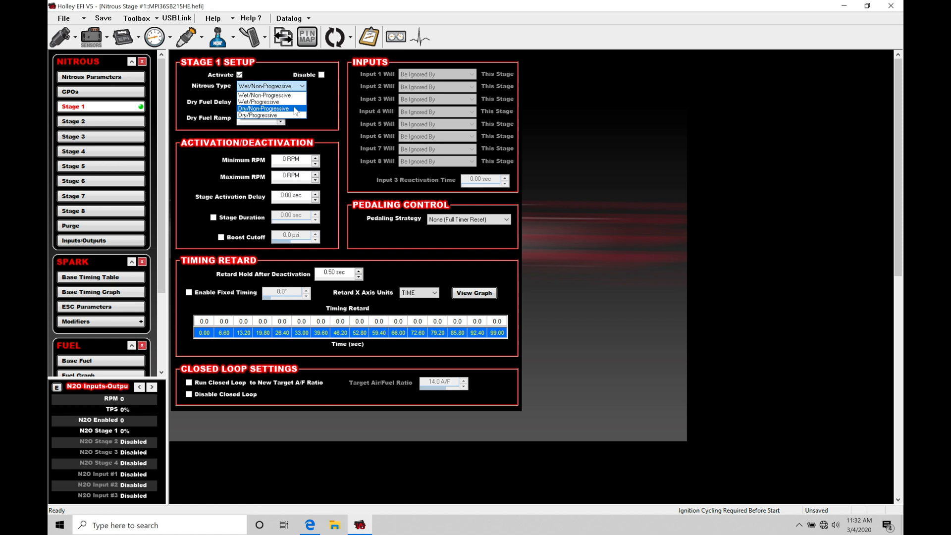
Choose Dry/Non-Progressive as the Stage 1 Nitrous Type.
{"action": "left_click", "coordinate": [261, 109]}
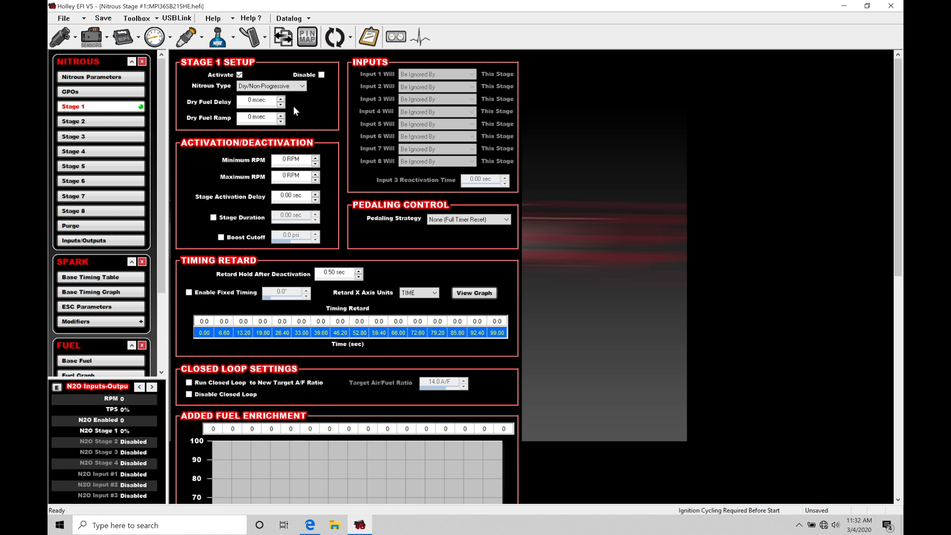